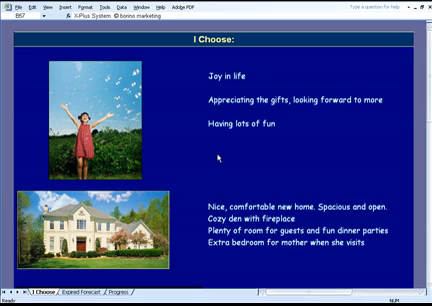
mouse_move(216, 158)
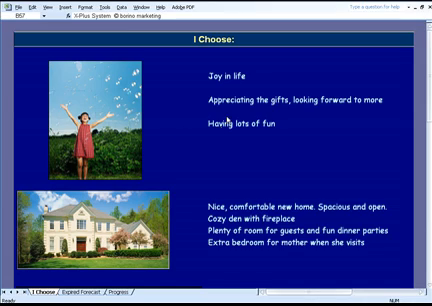
- Change the vision-board vacation goal to read 'Great vacation in Europe'
scroll(down, 3)
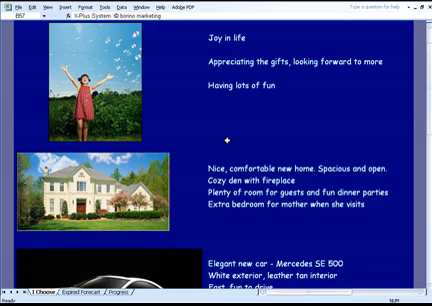
scroll(down, 3)
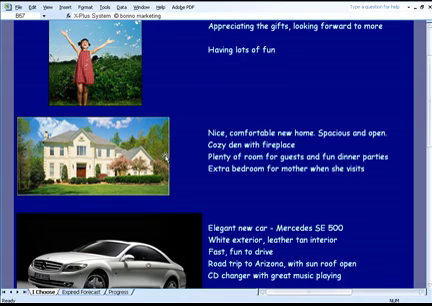
scroll(down, 3)
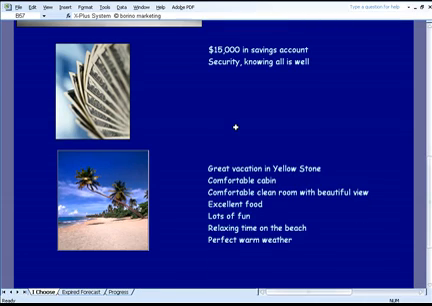
mouse_move(196, 152)
text(Great vacation)
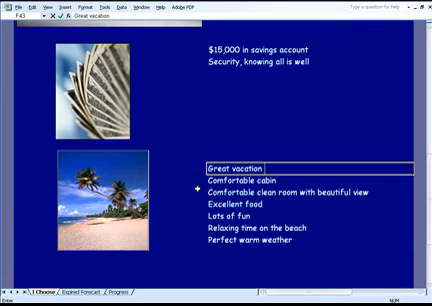
text(in Europe)
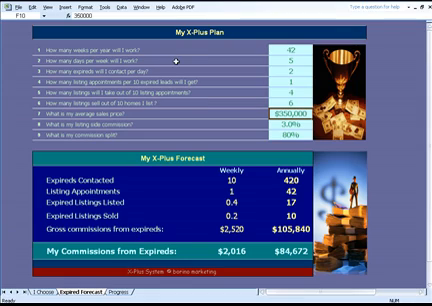
mouse_move(176, 132)
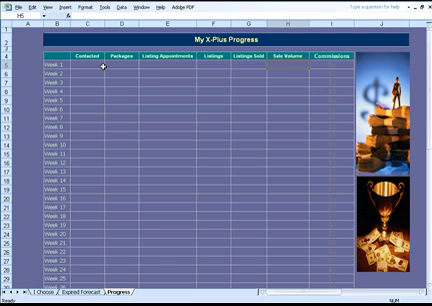
- Enter the Week 1 sample counts 1Q, 5, 12 and 3500 in the first group row
click(144, 106)
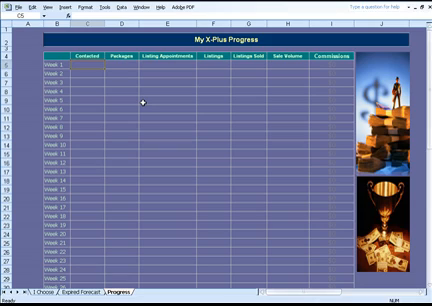
text(1Q)
click(168, 64)
text(2)
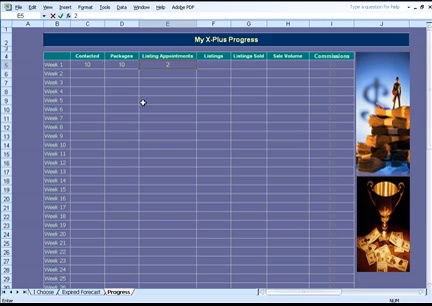
text(5)
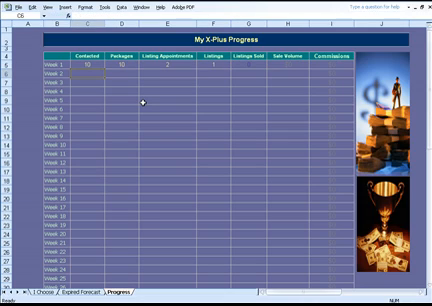
text(12)
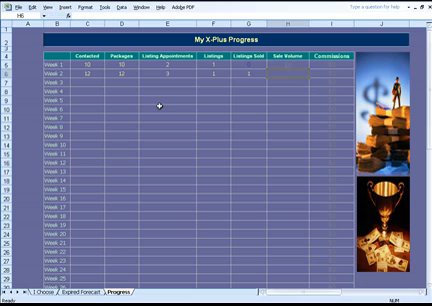
text(3500)
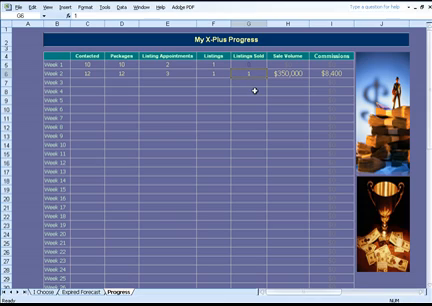
mouse_move(252, 170)
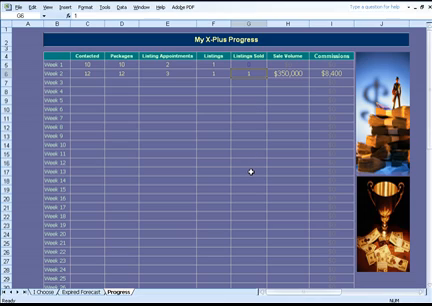
scroll(down, 3)
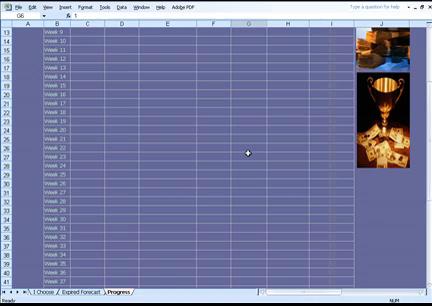
scroll(down, 3)
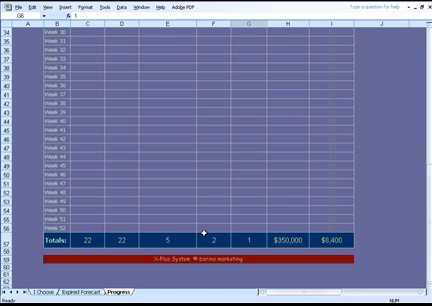
scroll(up, 3)
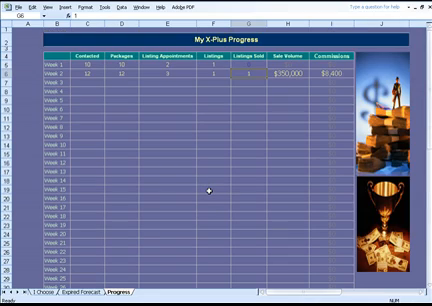